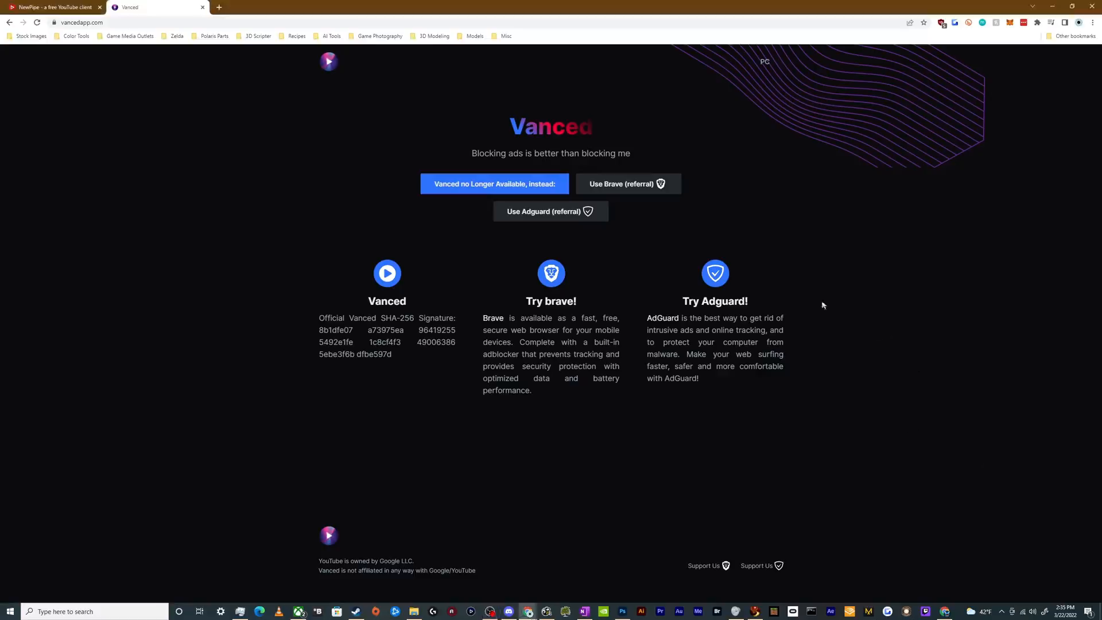
mouse_move(309, 135)
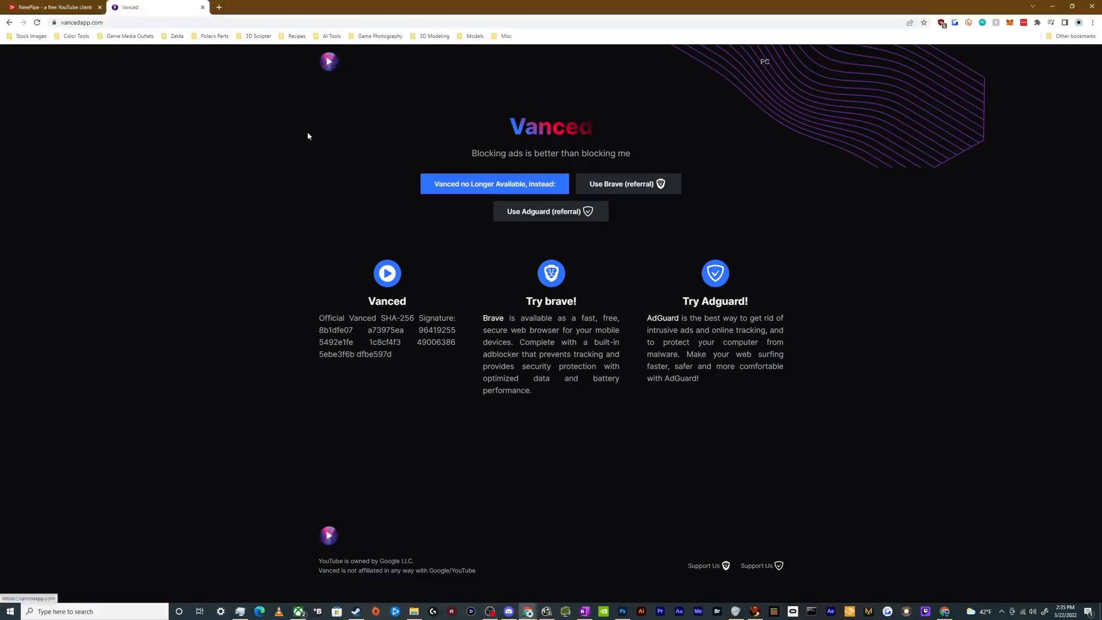
mouse_move(303, 225)
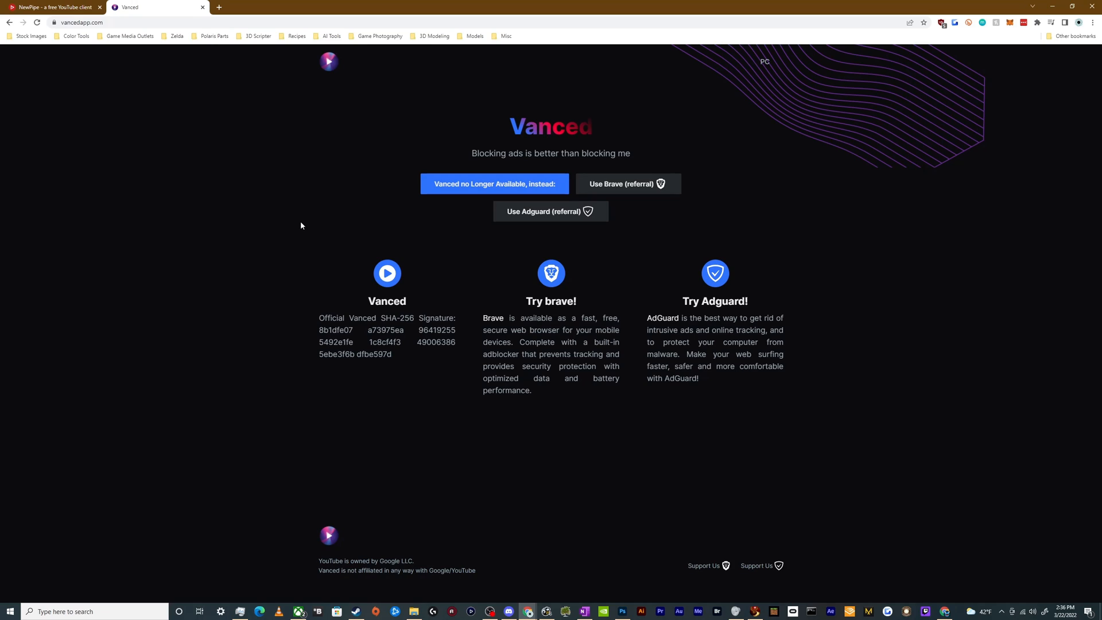
mouse_move(214, 104)
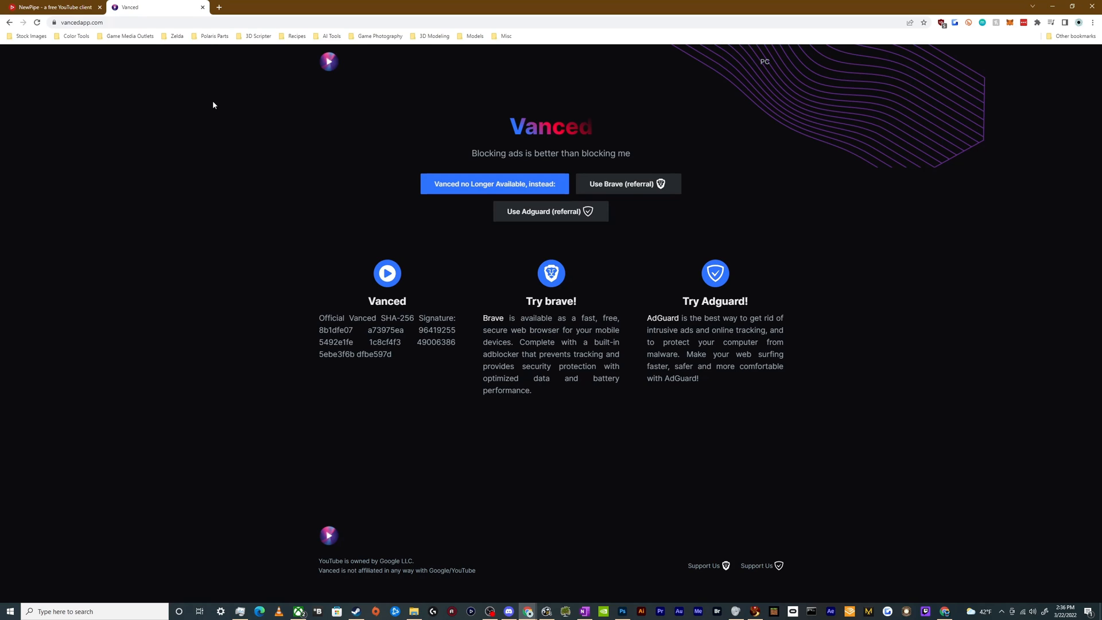
mouse_move(158, 136)
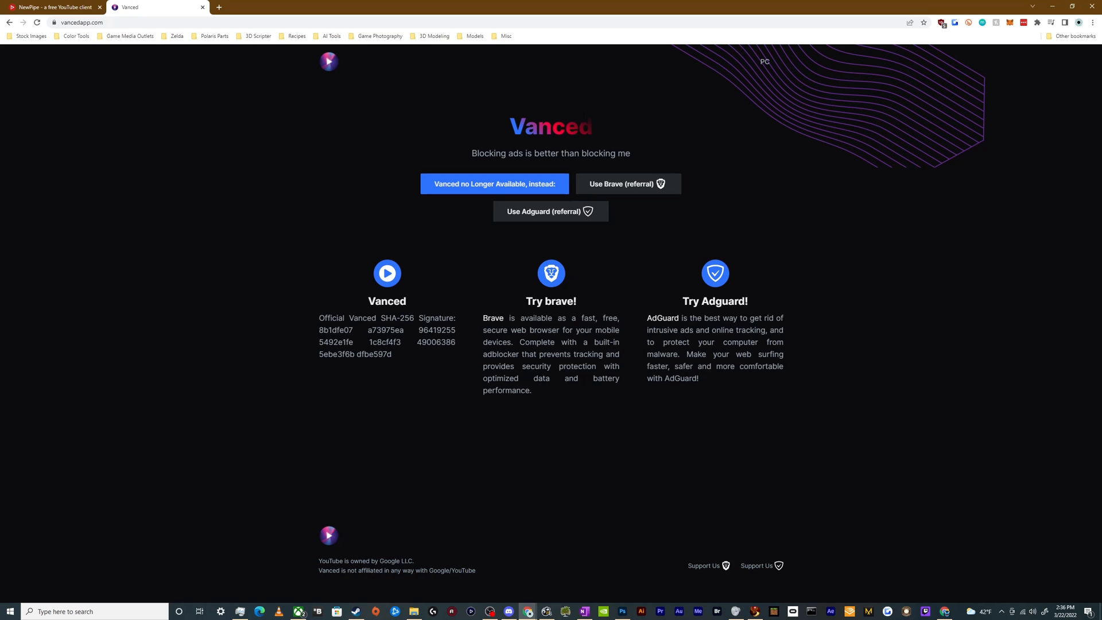
mouse_move(483, 86)
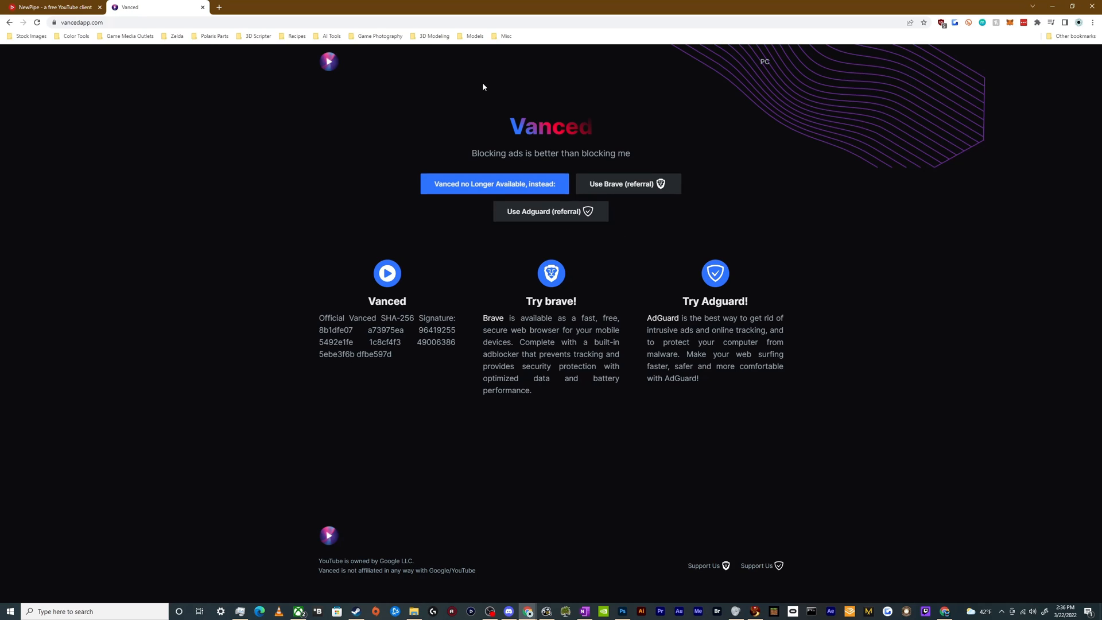
mouse_move(486, 95)
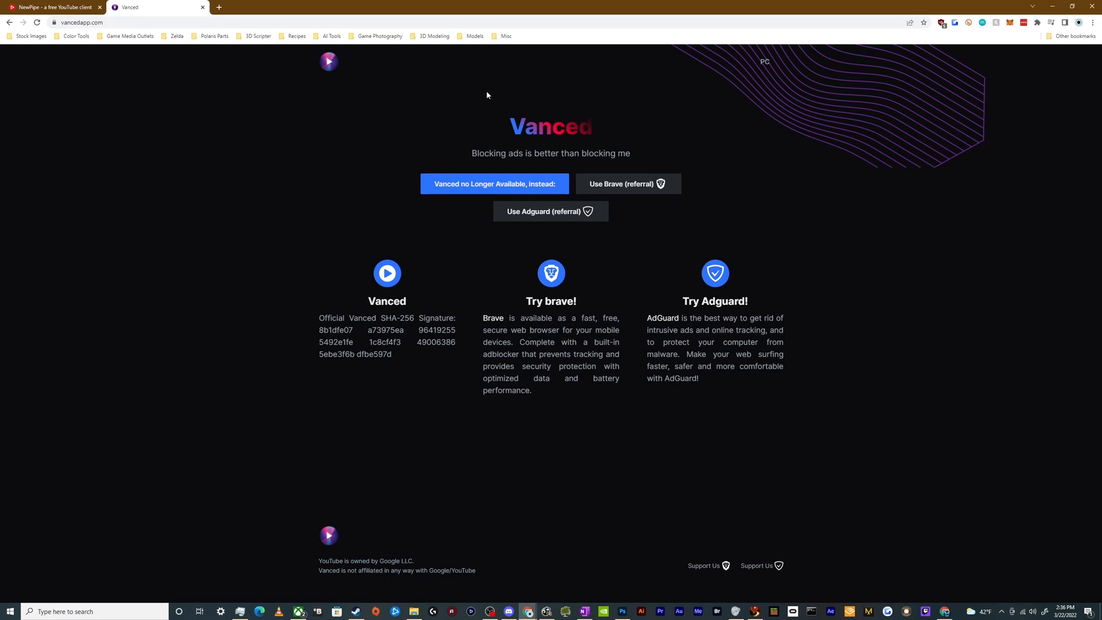
mouse_move(305, 54)
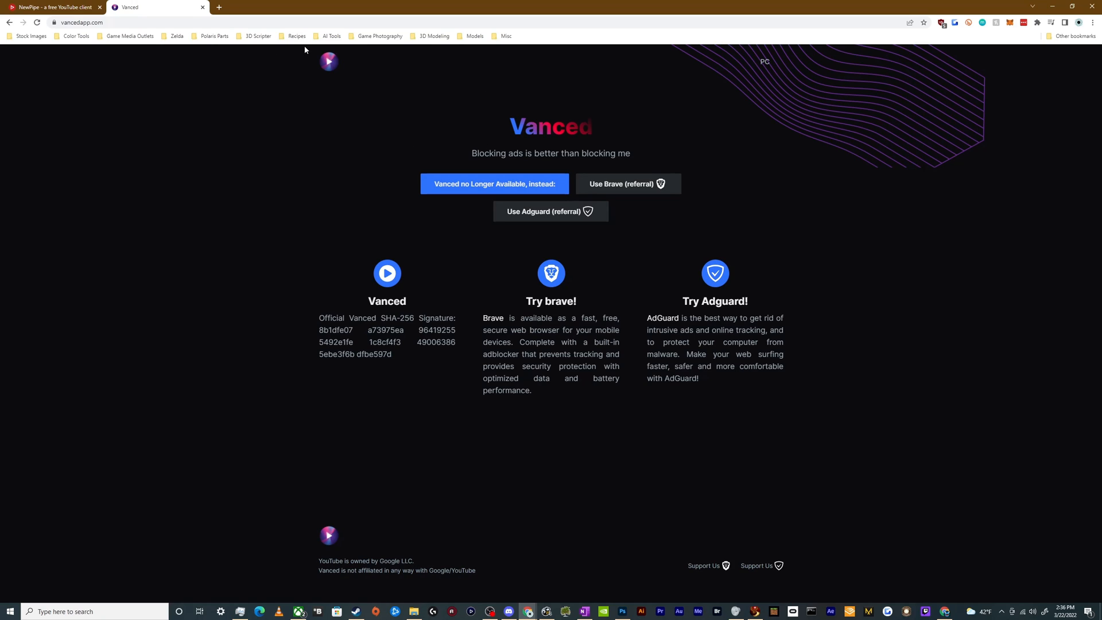
mouse_move(279, 156)
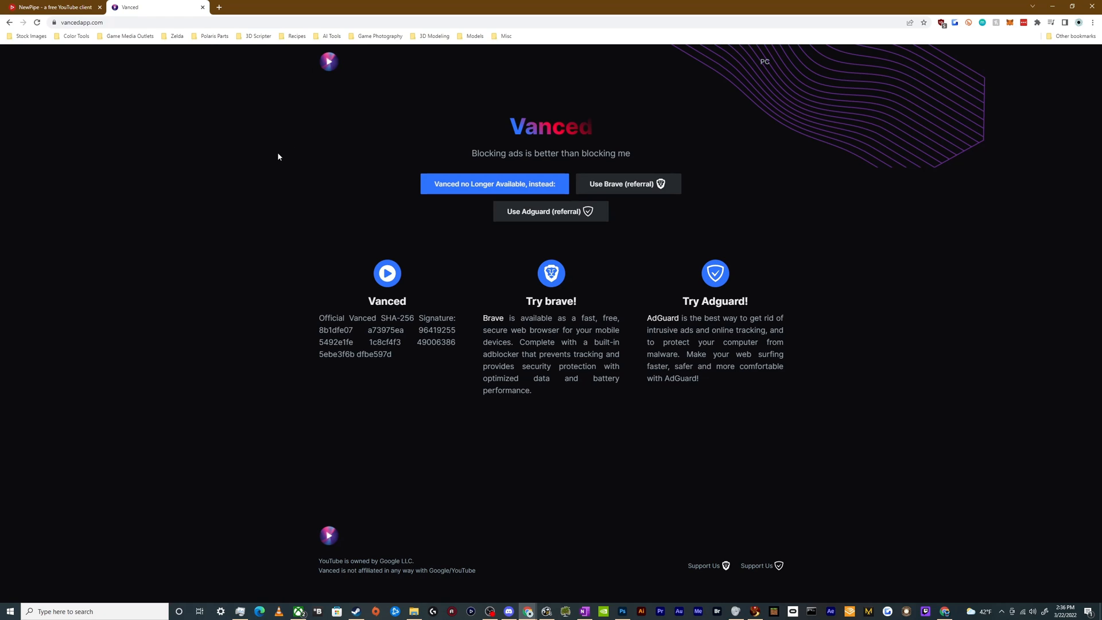
mouse_move(279, 151)
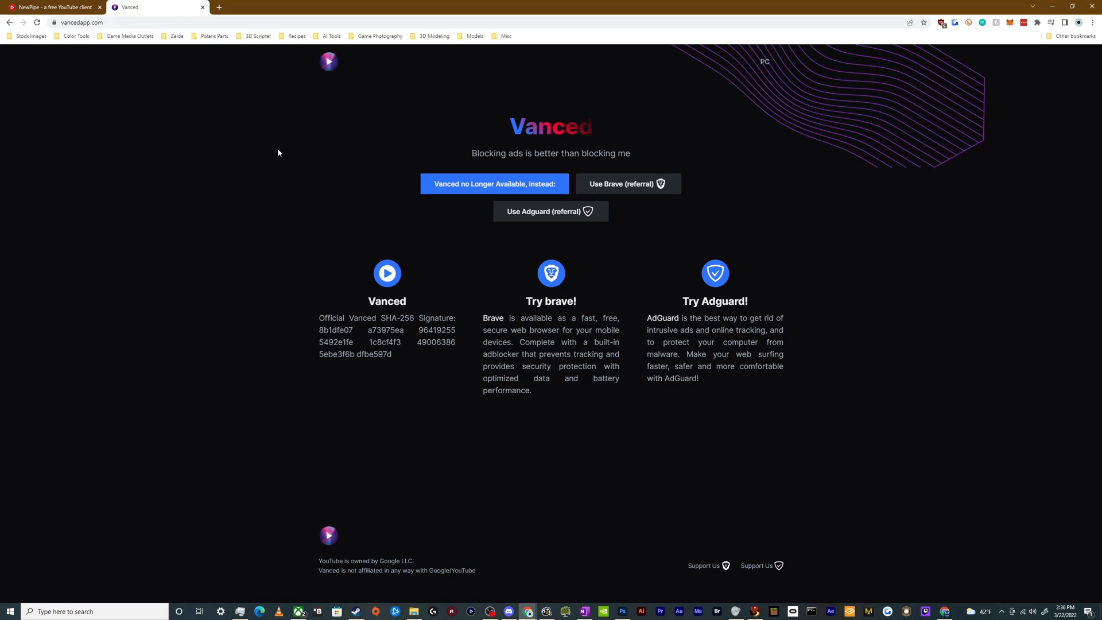
Step: Switch to the NewPipe tab and browse its features and Supported Services (PeerTube, SoundCloud, Bandcamp)
click(52, 7)
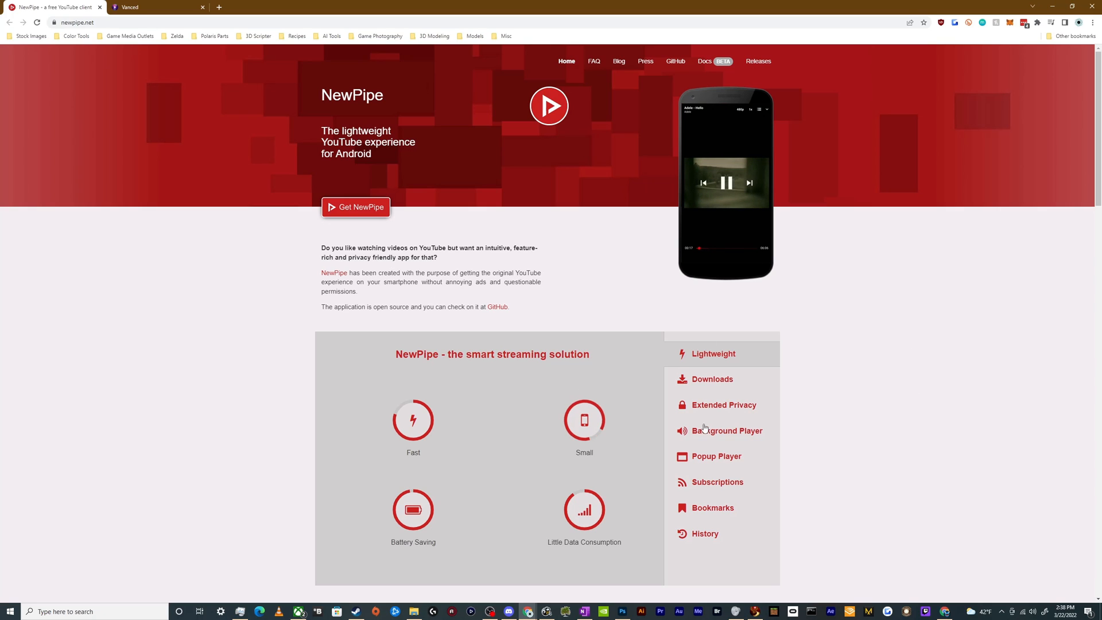
scroll(down, 3)
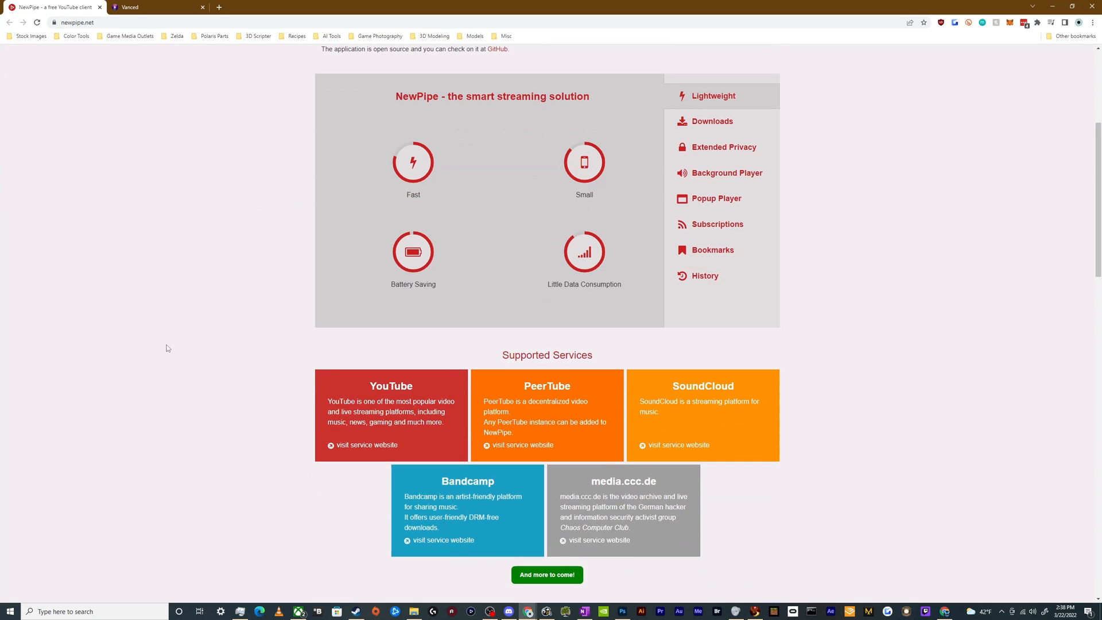
scroll(up, 3)
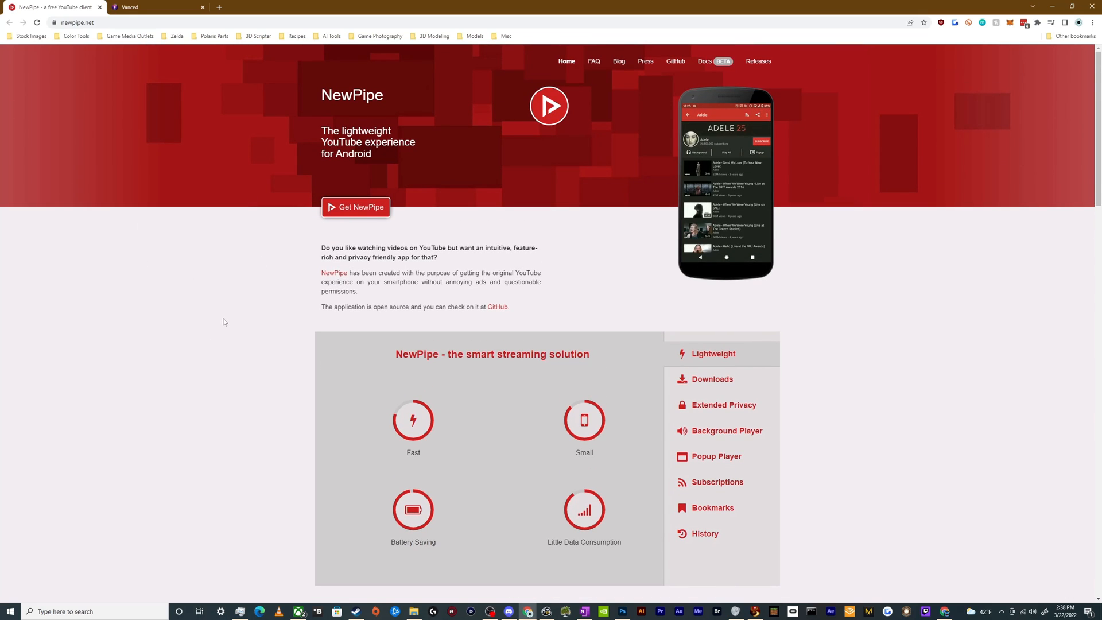
scroll(down, 3)
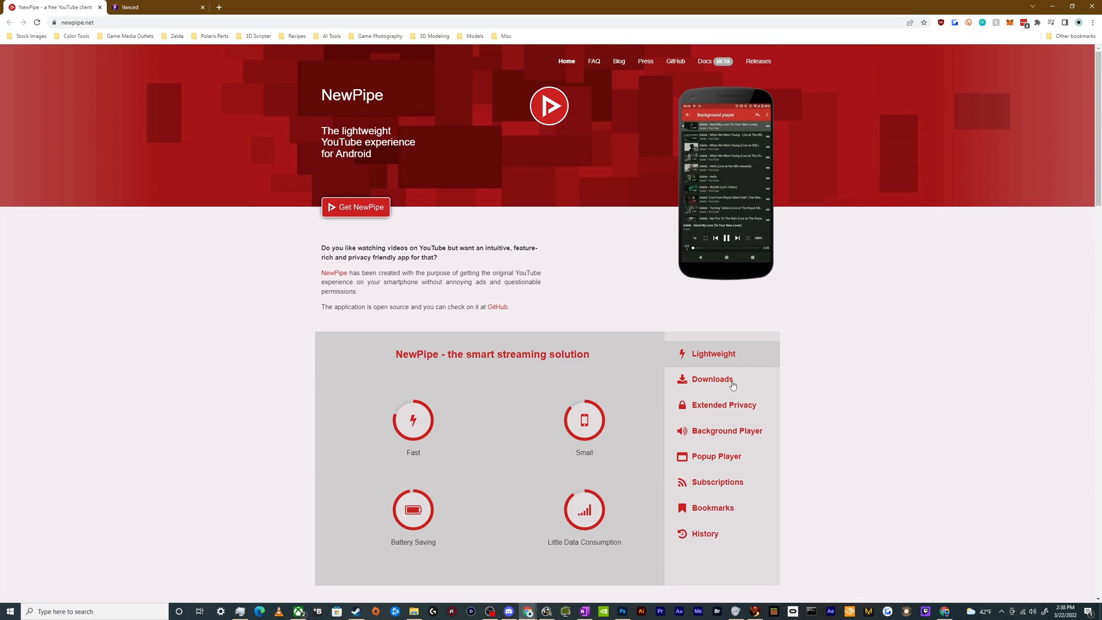
scroll(down, 3)
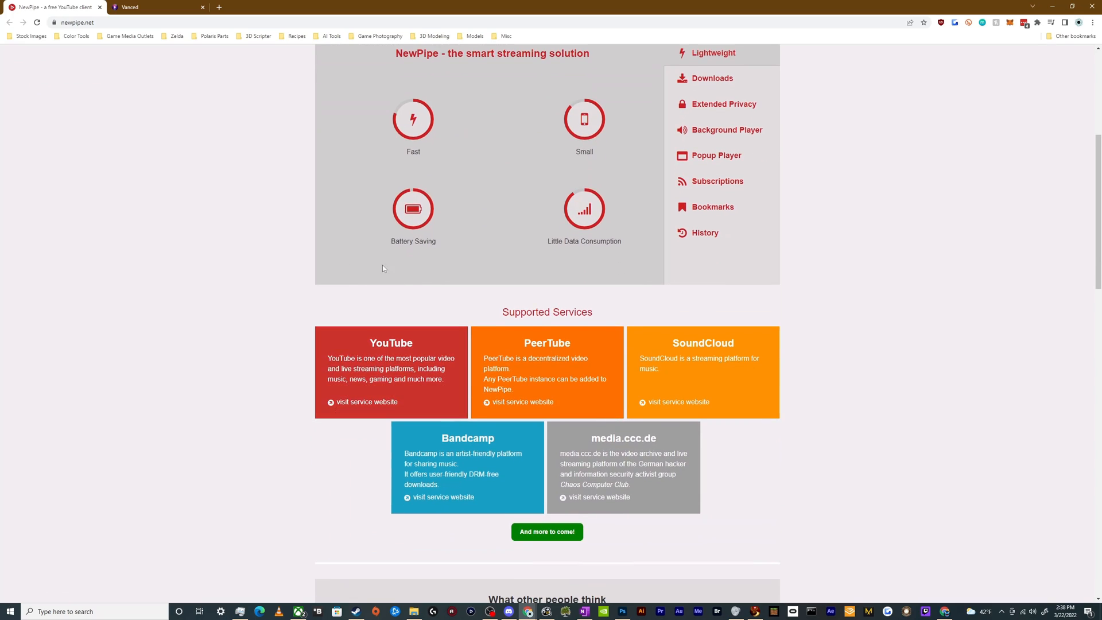
mouse_move(279, 416)
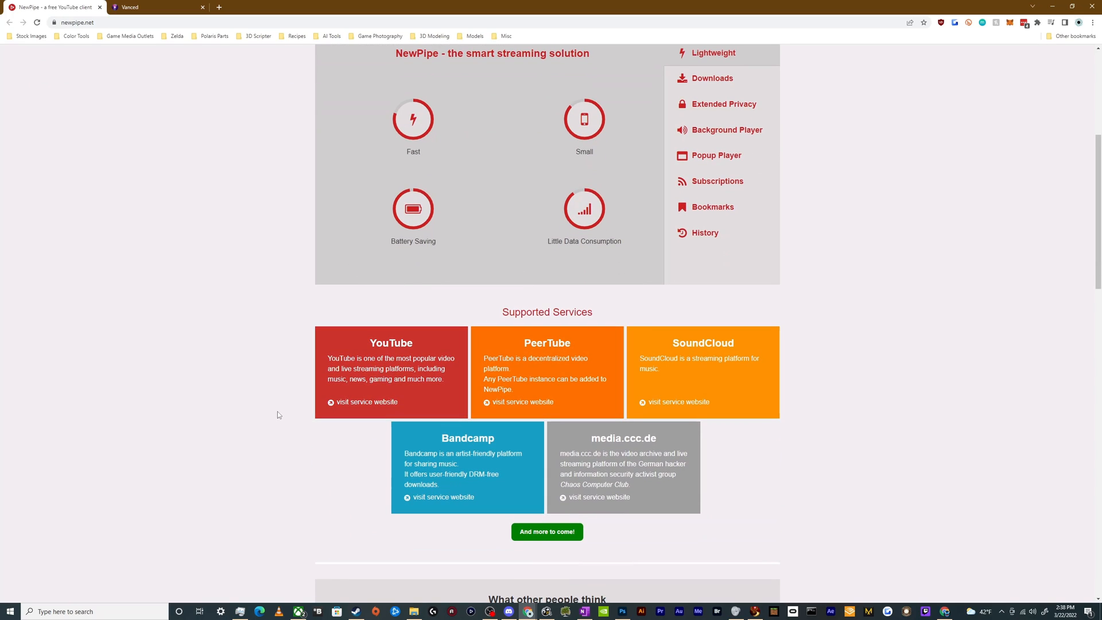
mouse_move(469, 456)
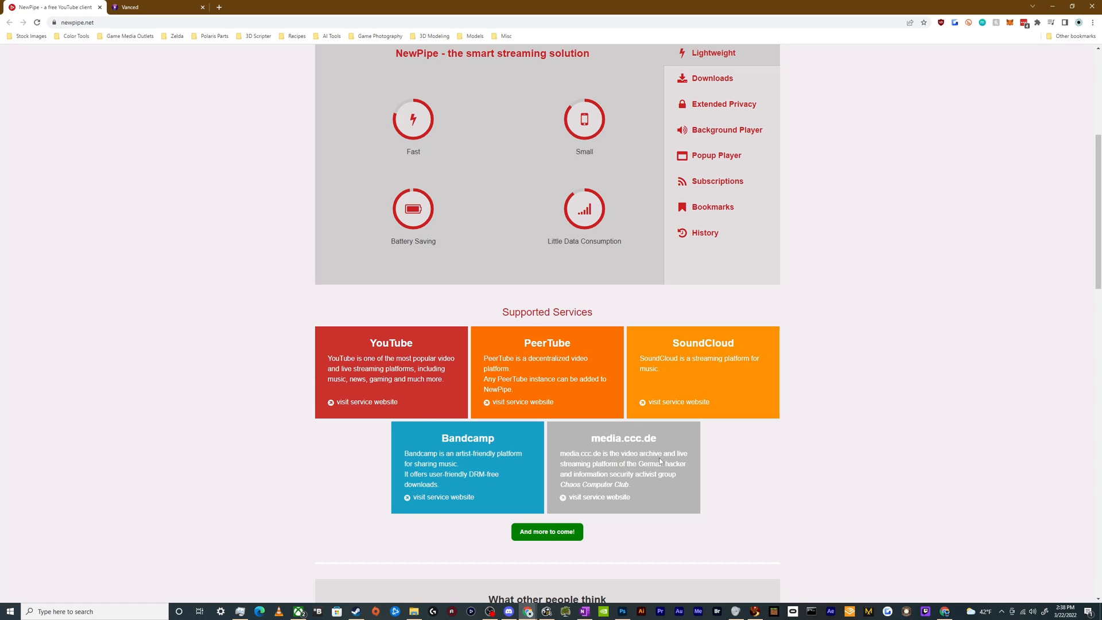
scroll(up, 3)
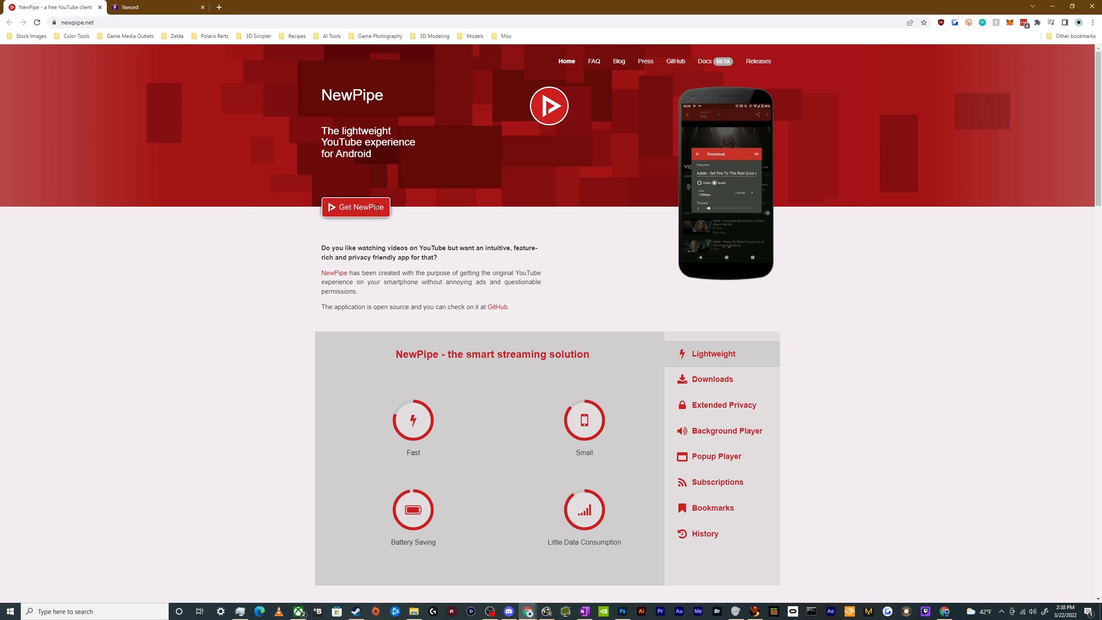
Step: Jump to the #download section offering NewPipe v0.22.1 and legacy 0.20.8
click(355, 207)
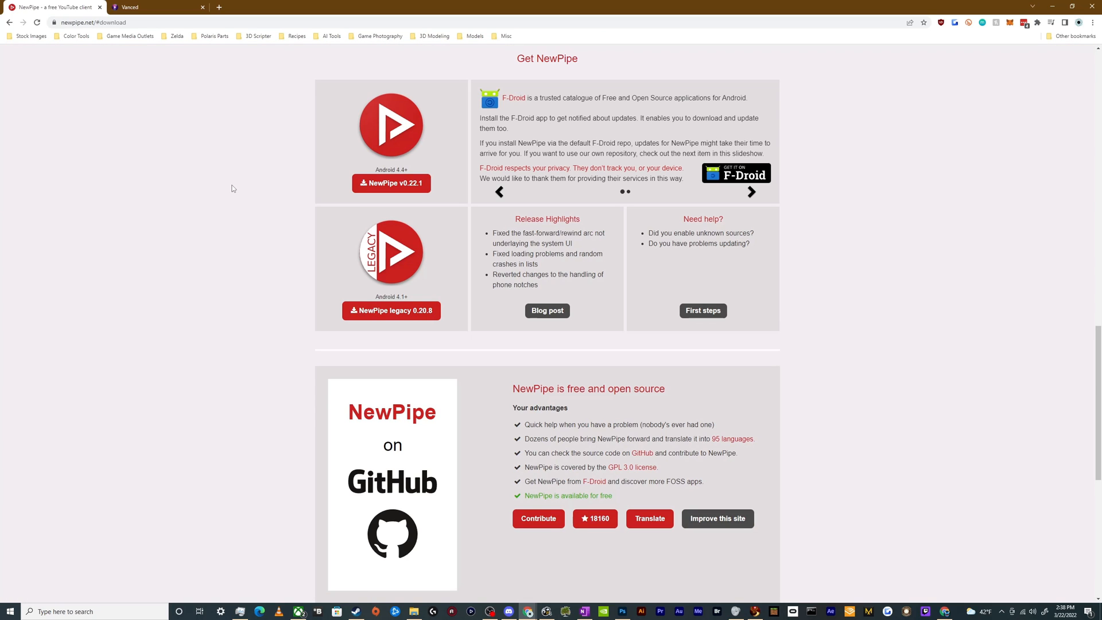
mouse_move(261, 308)
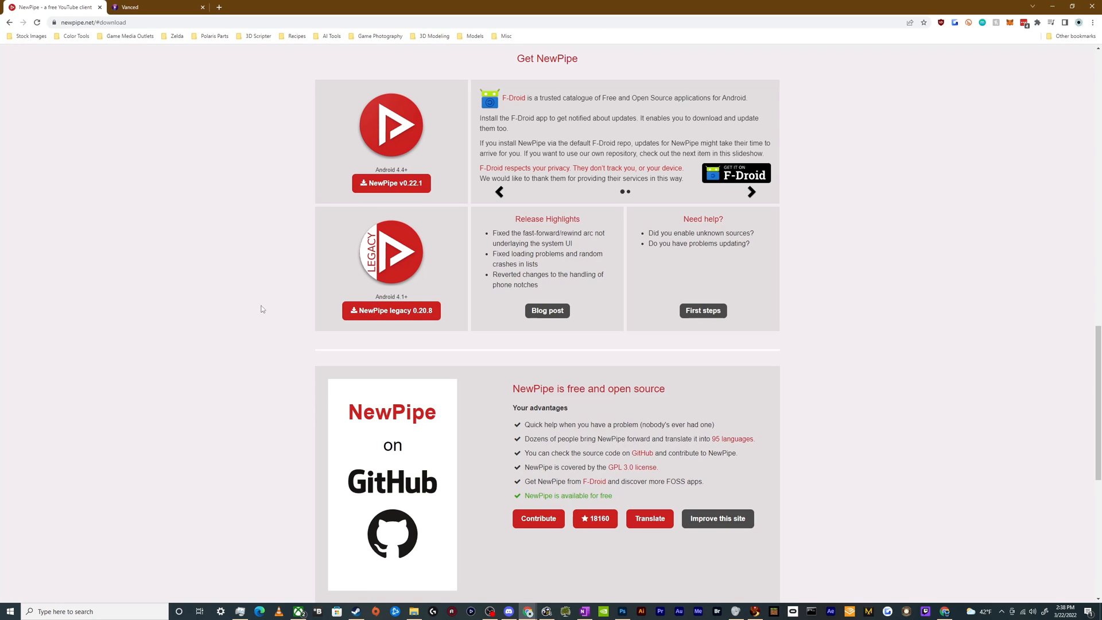
mouse_move(399, 194)
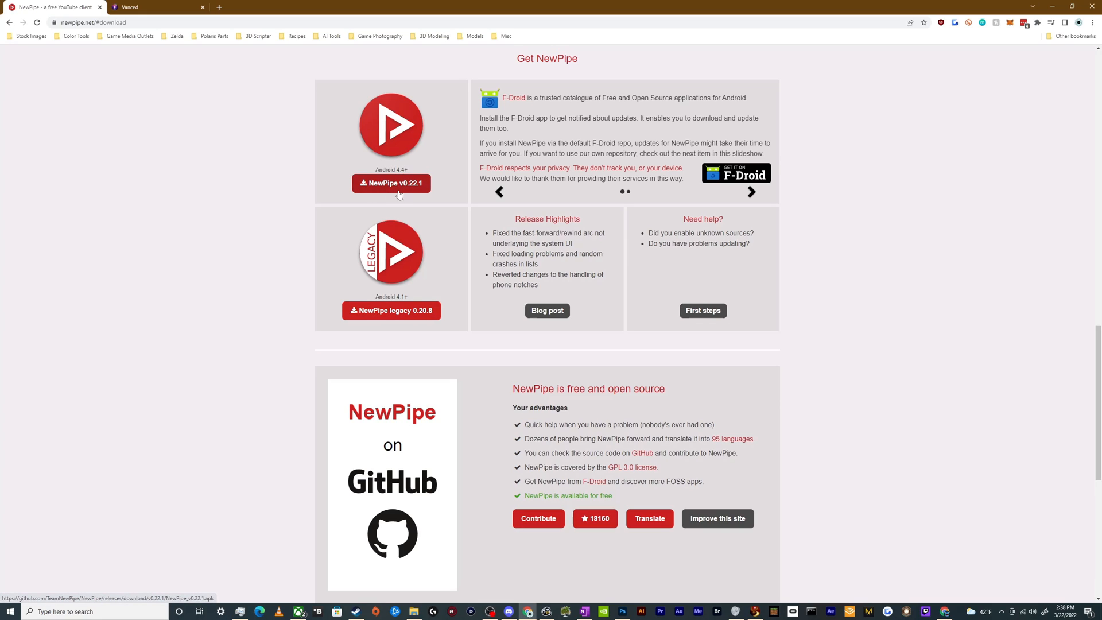
click(752, 193)
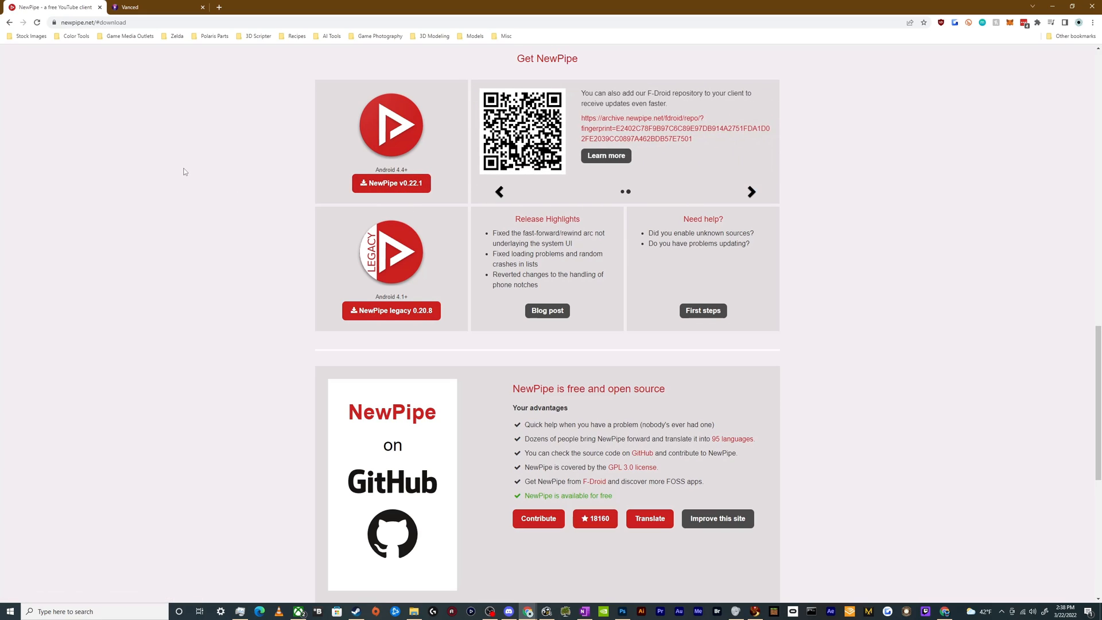
mouse_move(395, 170)
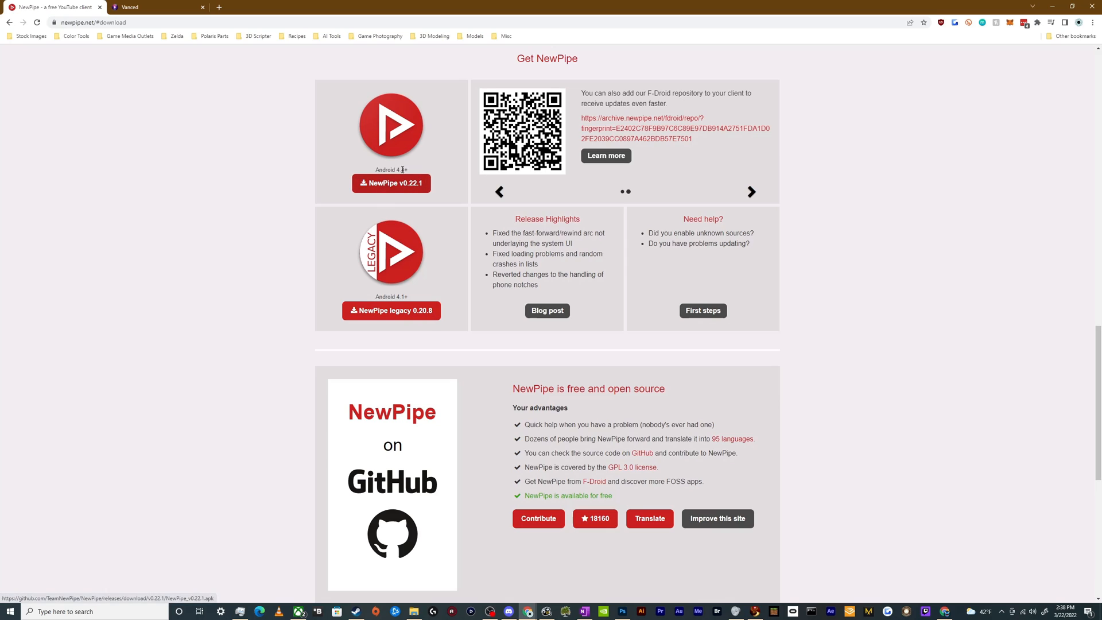
mouse_move(429, 267)
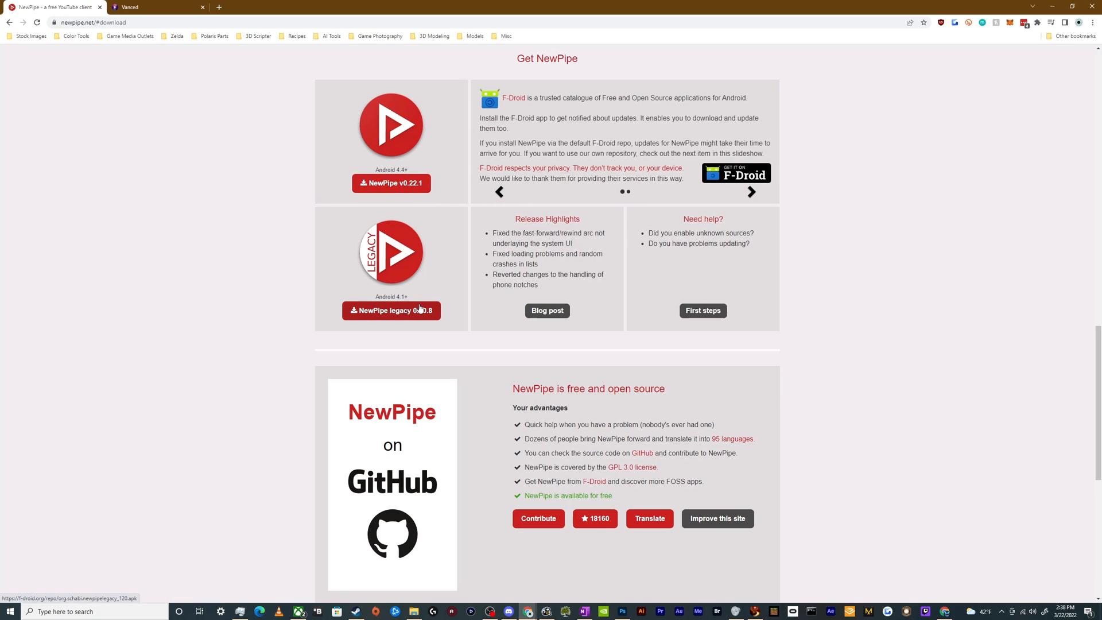
scroll(up, 3)
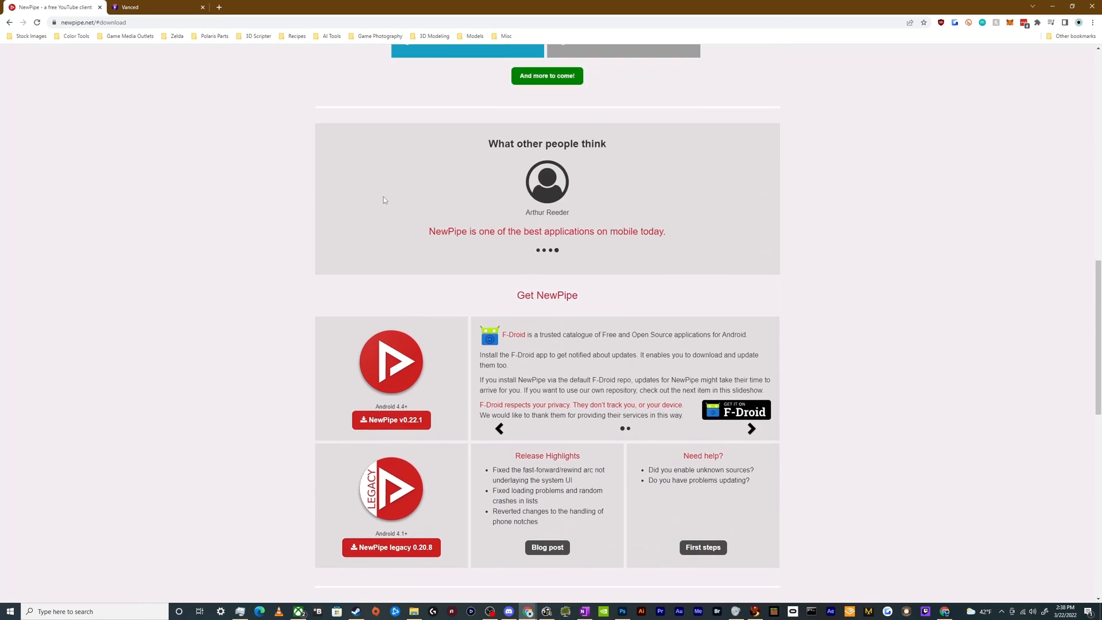
Step: Scroll back past the reviews and services to the NewPipe page header
scroll(up, 3)
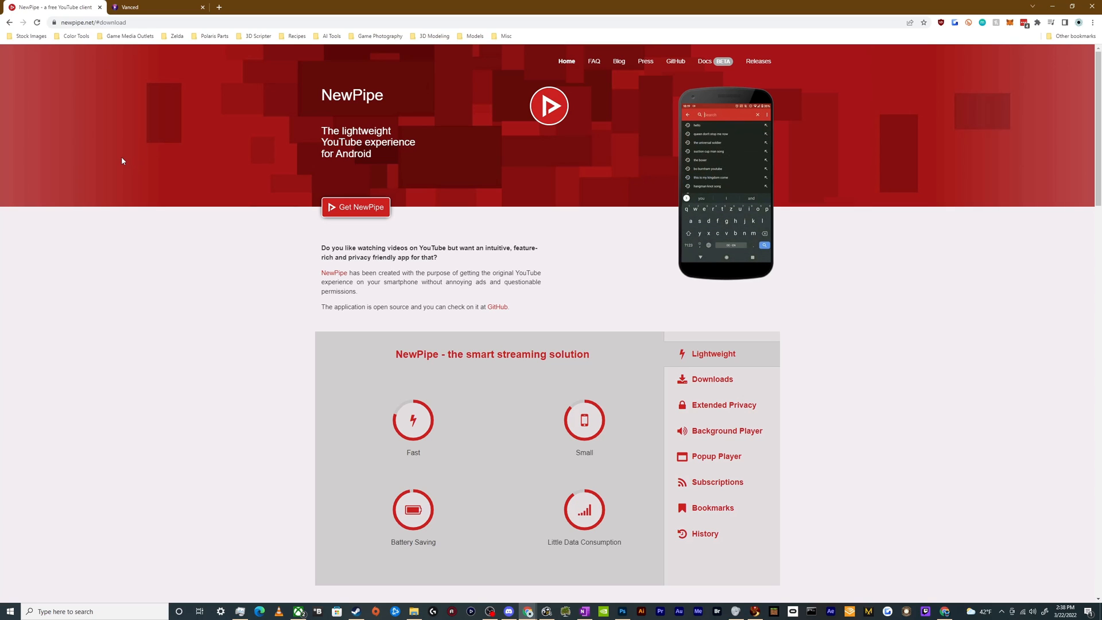
scroll(down, 3)
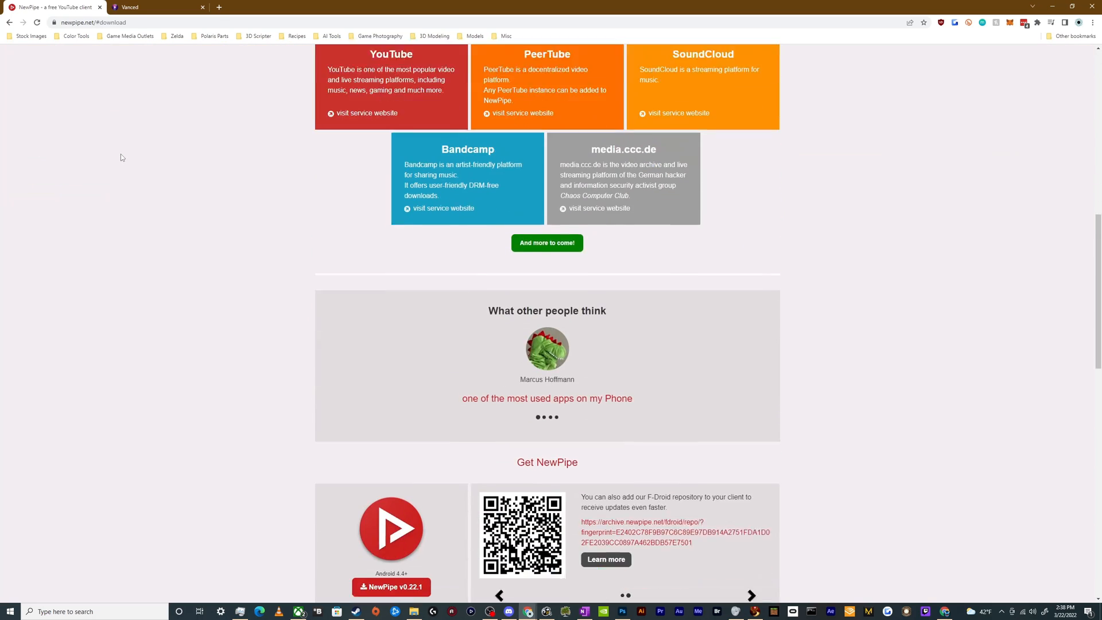
scroll(up, 3)
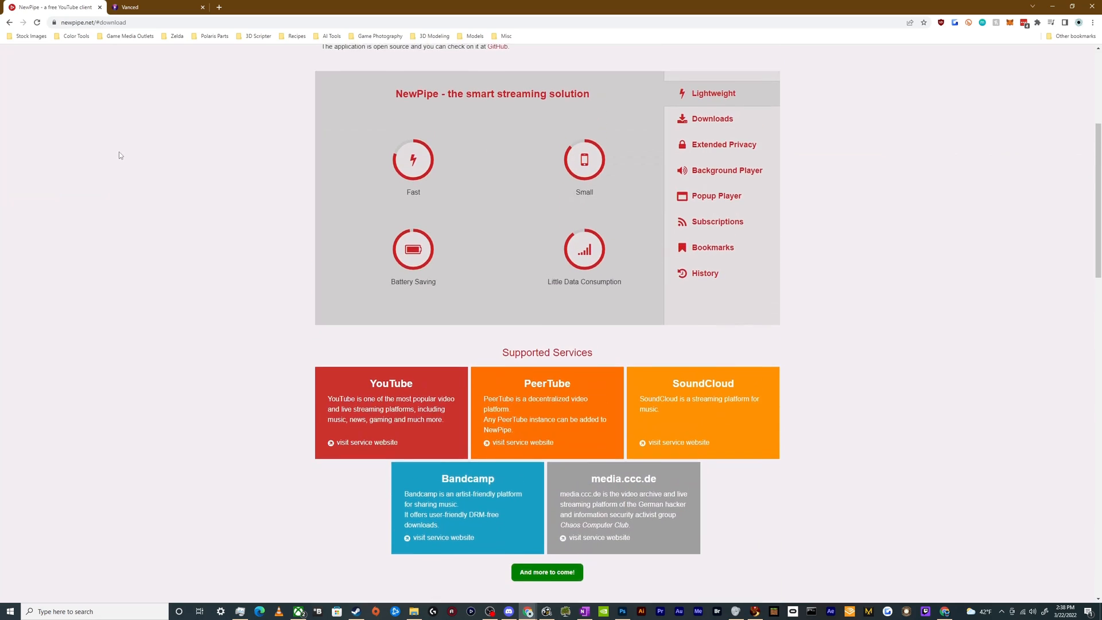
scroll(up, 3)
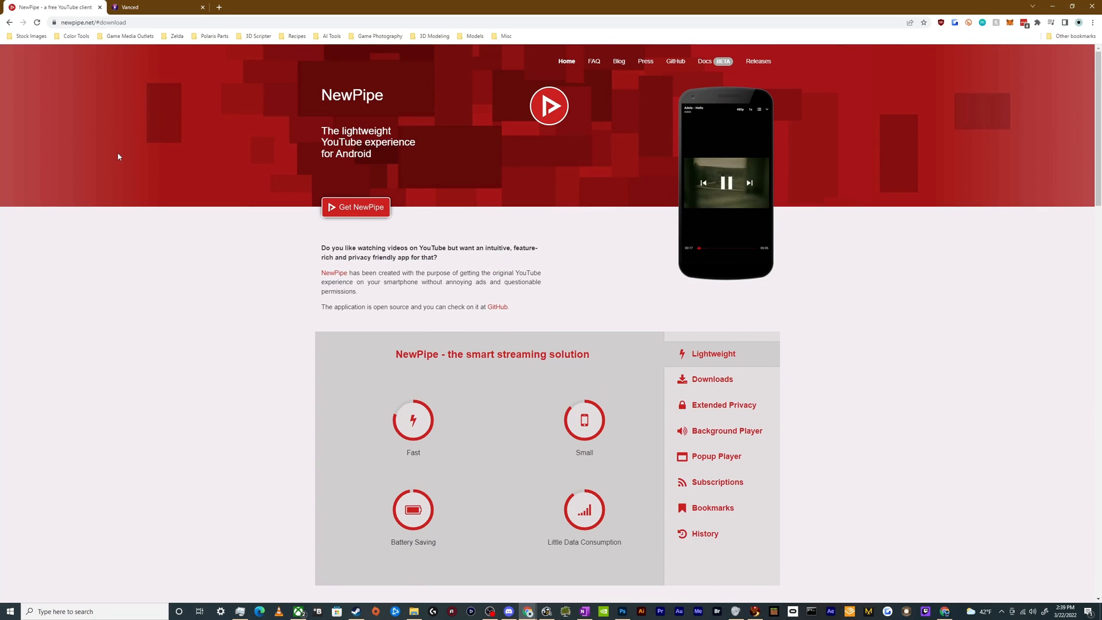